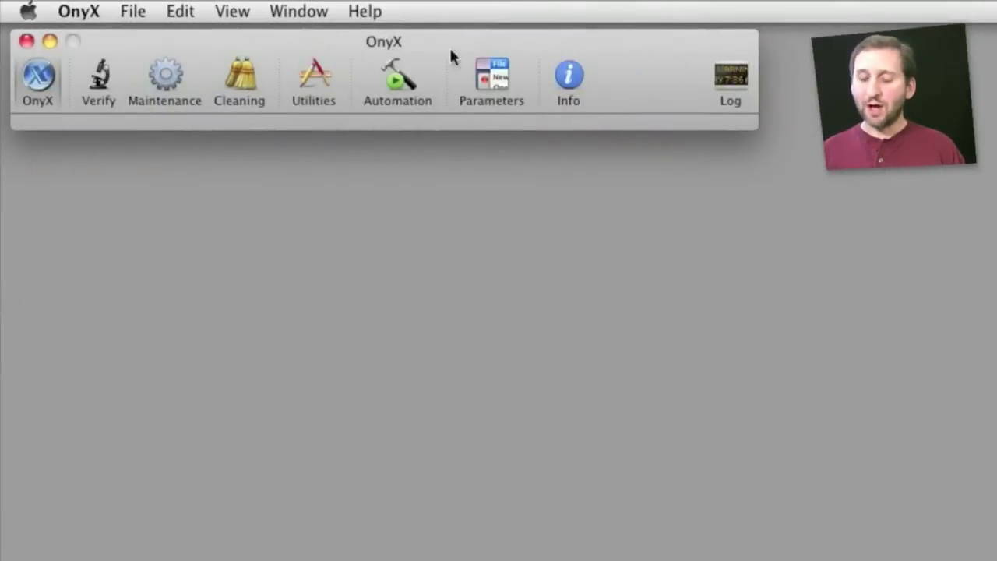
pyautogui.moveTo(198, 105)
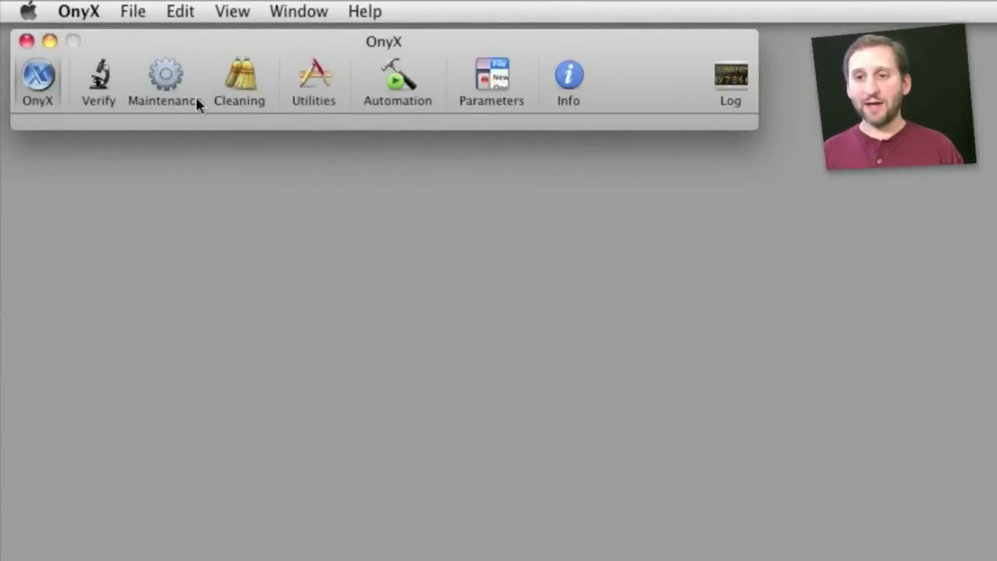
# Switch OnyX to its Maintenance section, then choose Cleaning
pyautogui.click(98, 82)
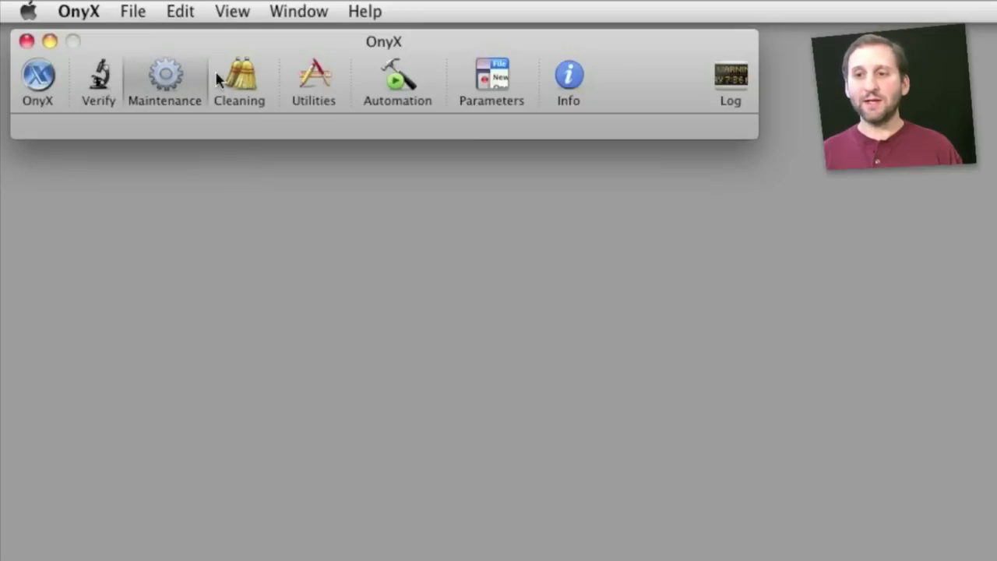
pyautogui.click(239, 78)
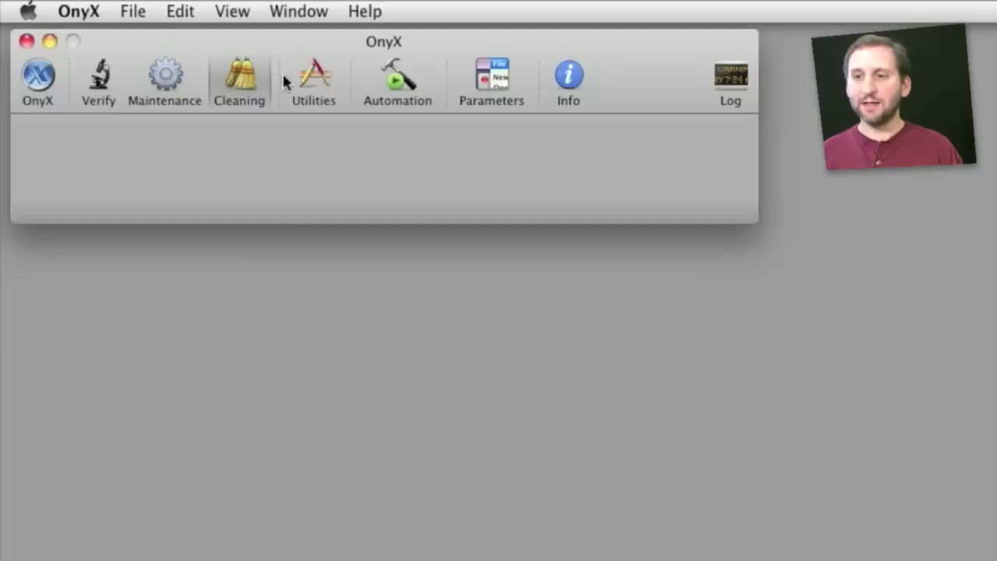
# Show the cleaning options and view the System, User and Internet tabs
pyautogui.click(239, 82)
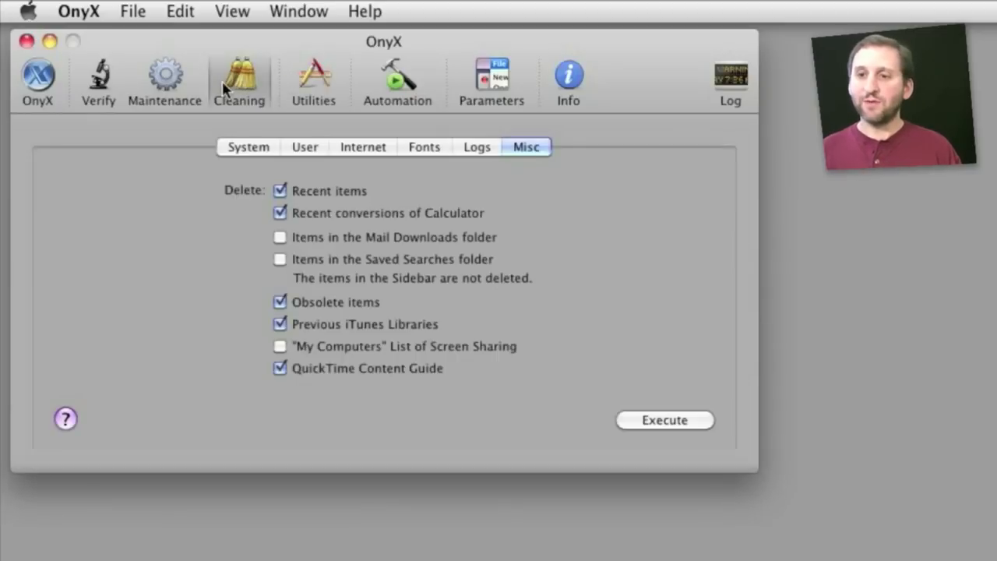
pyautogui.click(248, 146)
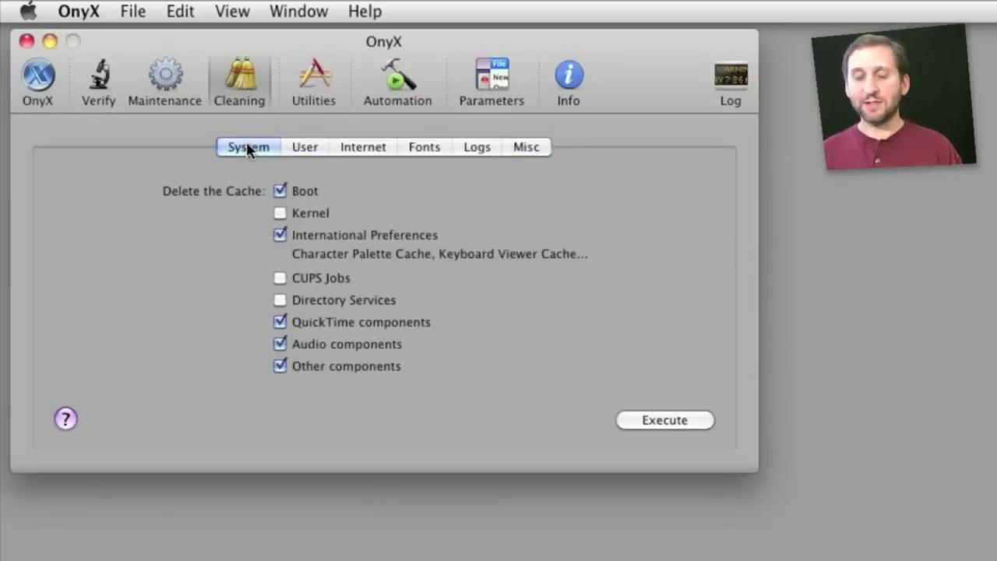
pyautogui.click(305, 147)
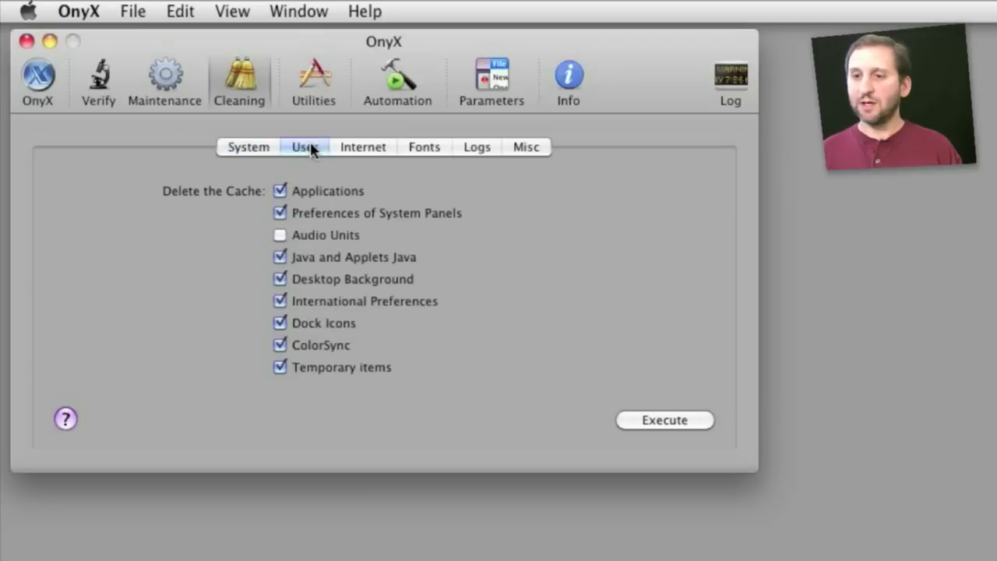
pyautogui.click(363, 146)
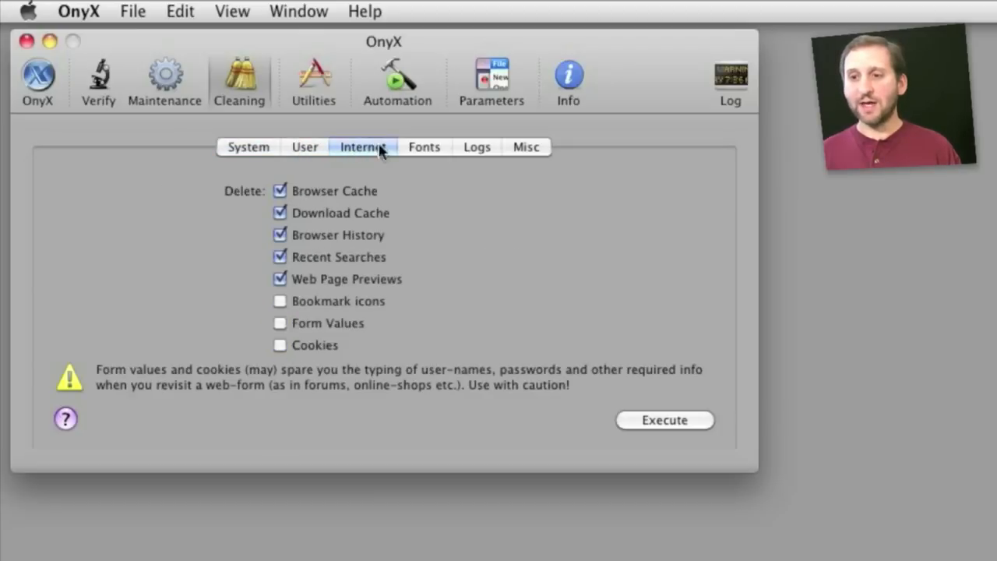
# Review the Logs and Misc tabs, then return to Internet cleaning options
pyautogui.click(476, 148)
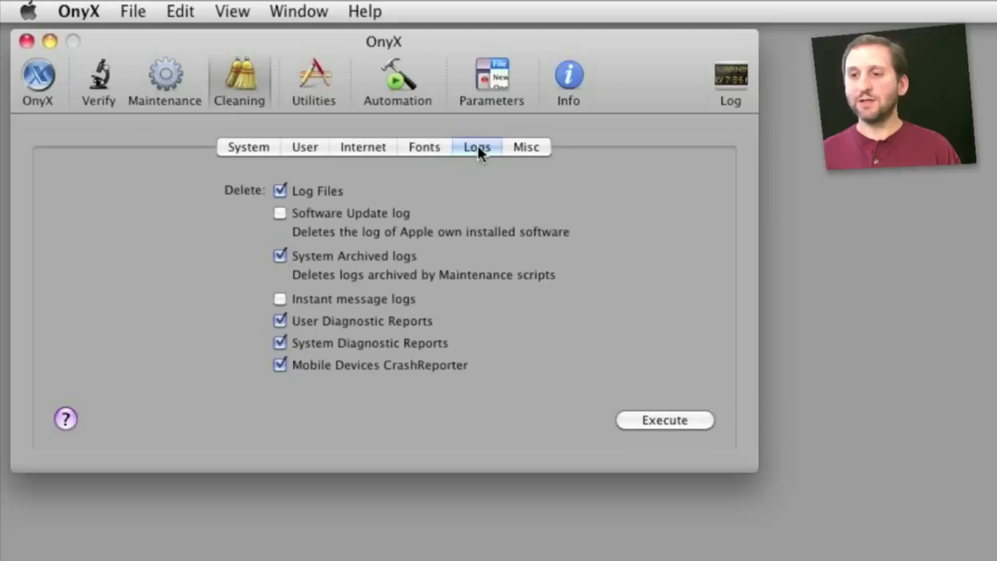
pyautogui.click(527, 146)
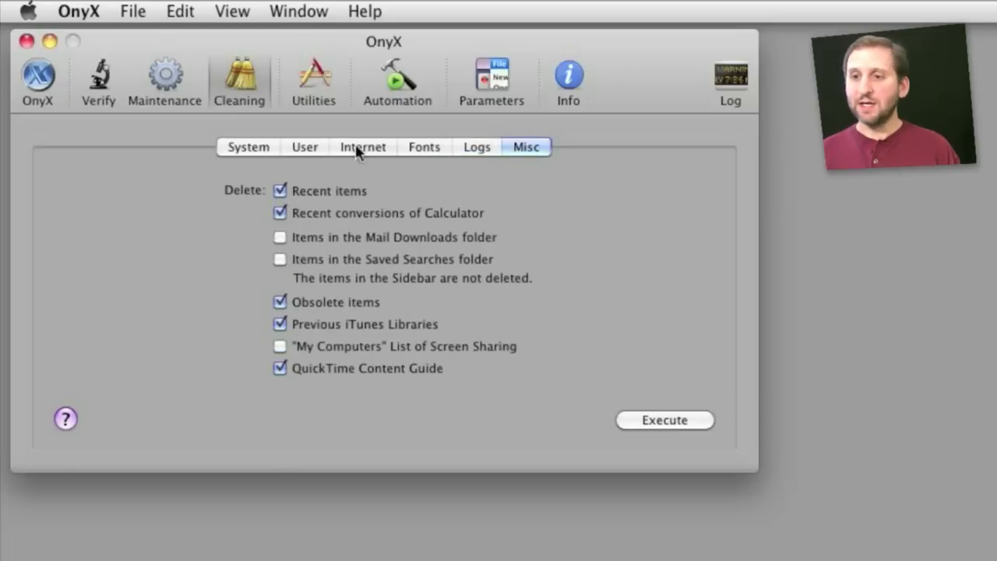
pyautogui.click(363, 147)
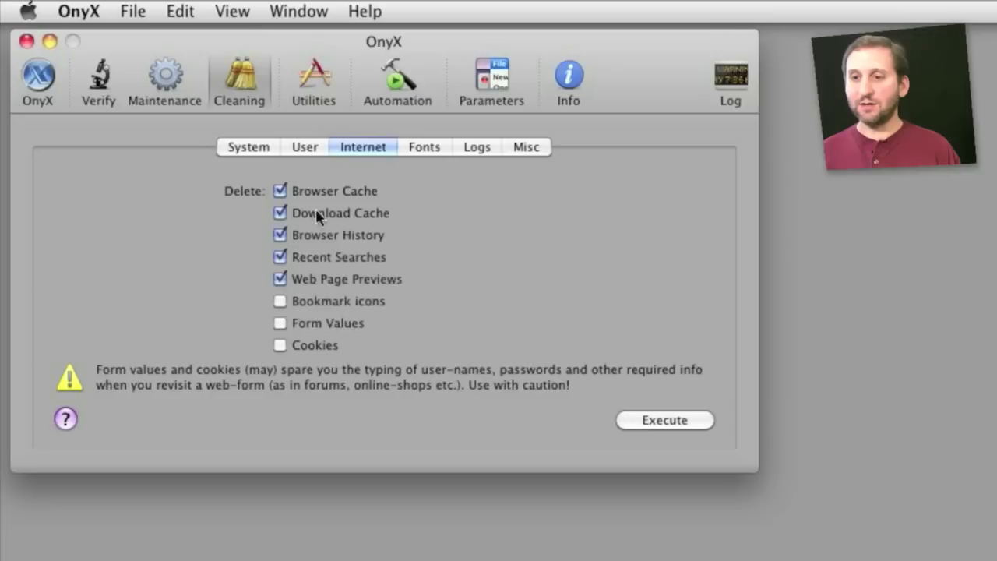
pyautogui.moveTo(573, 359)
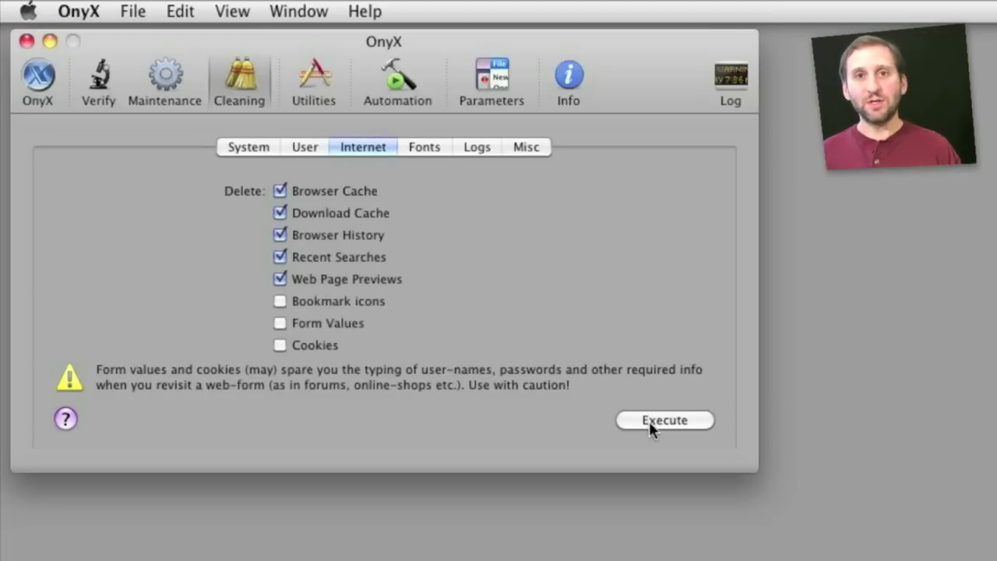
pyautogui.click(164, 82)
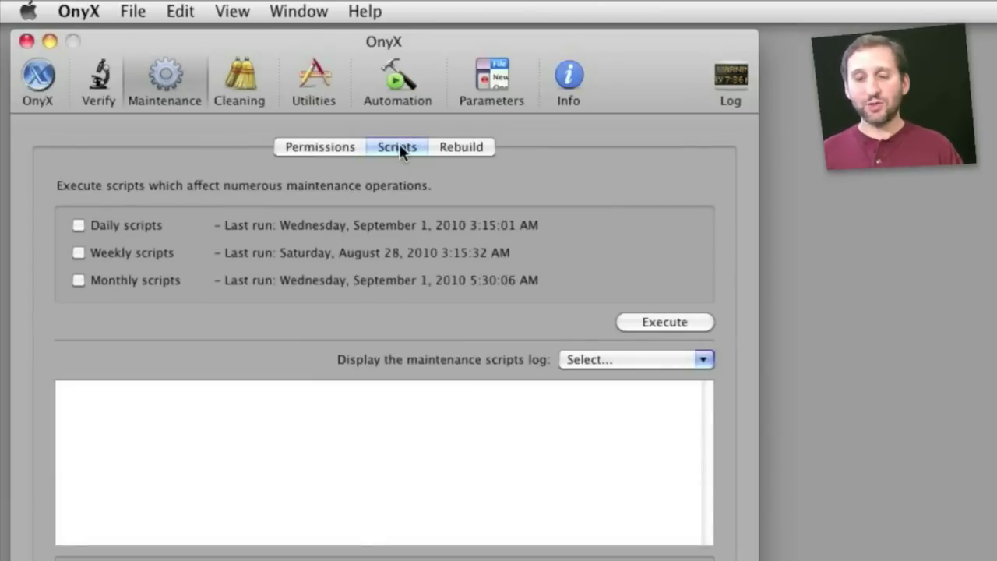
pyautogui.moveTo(120, 292)
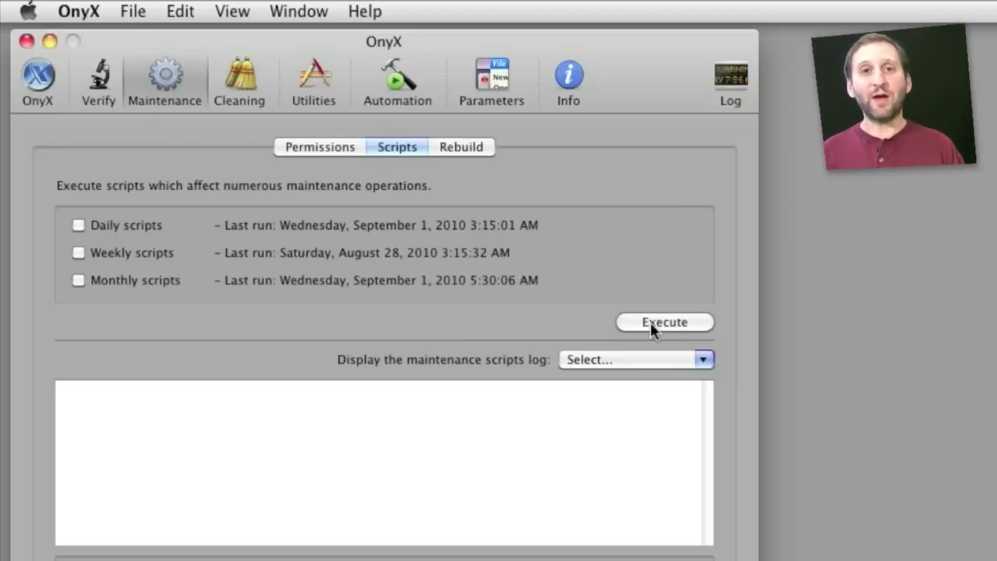
pyautogui.moveTo(507, 281)
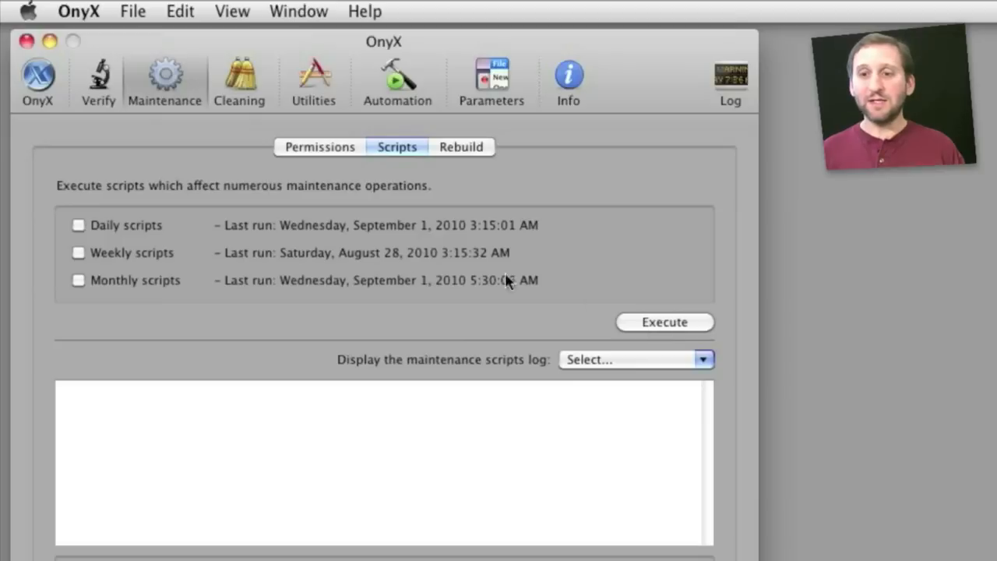
pyautogui.moveTo(401, 269)
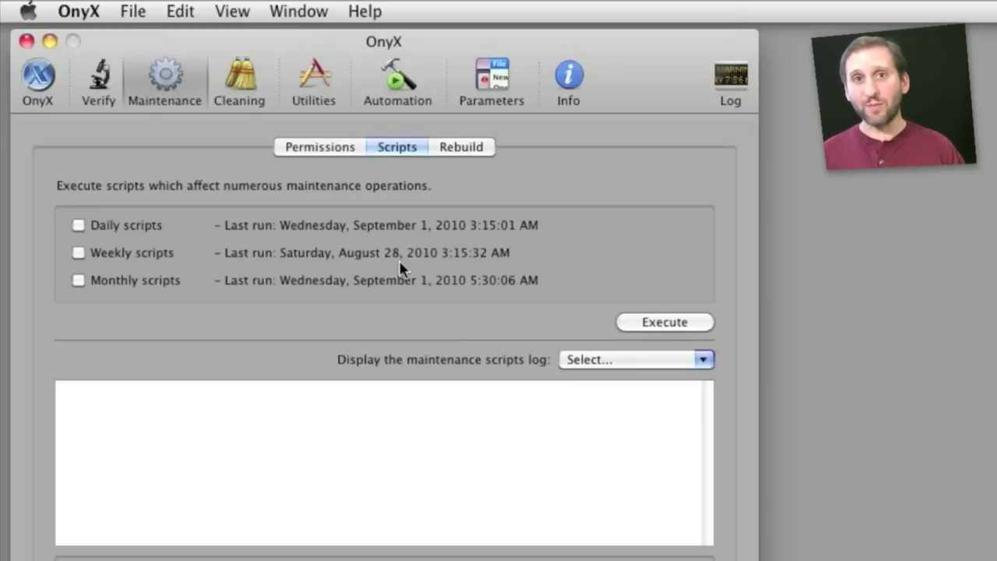
pyautogui.moveTo(223, 257)
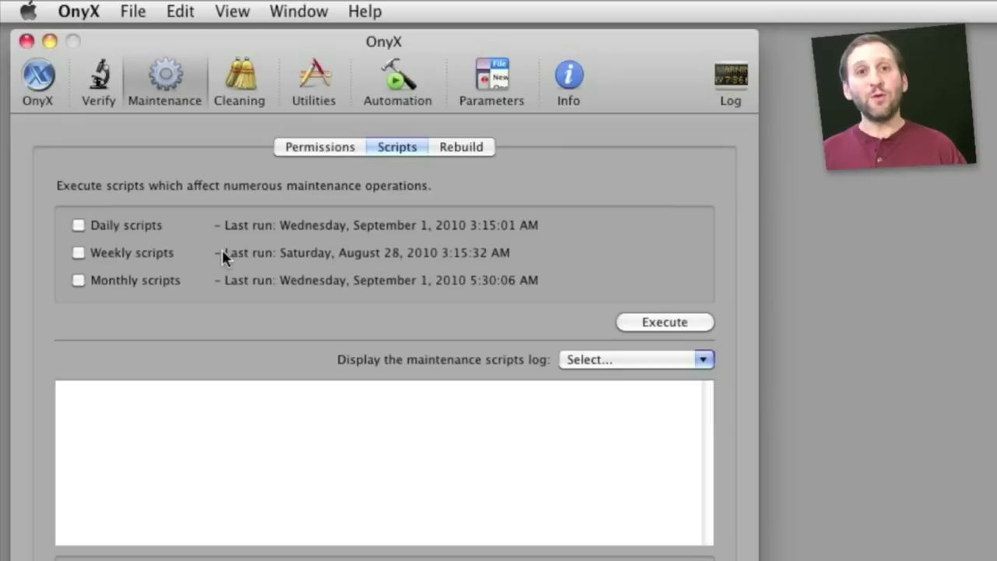
pyautogui.moveTo(152, 225)
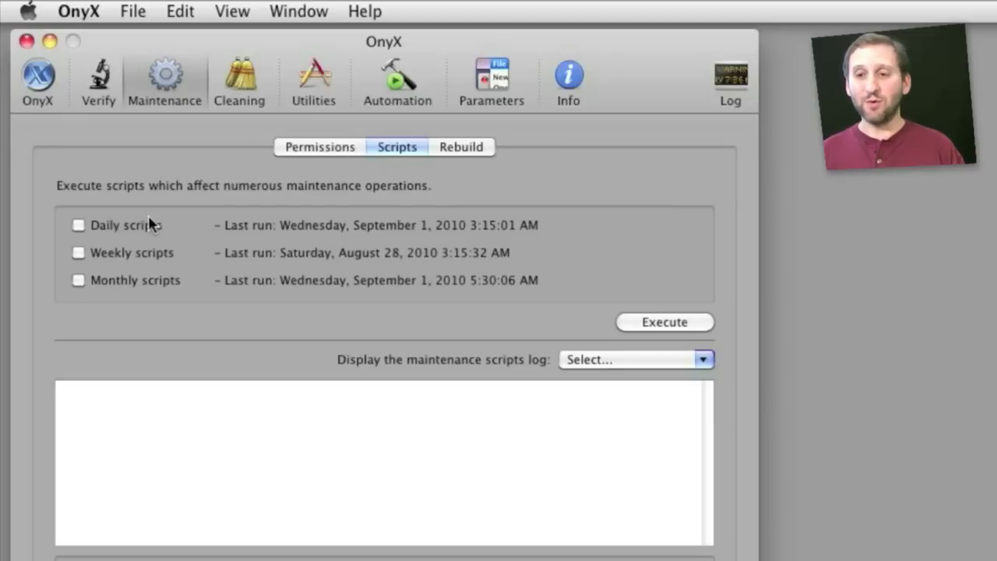
pyautogui.moveTo(144, 250)
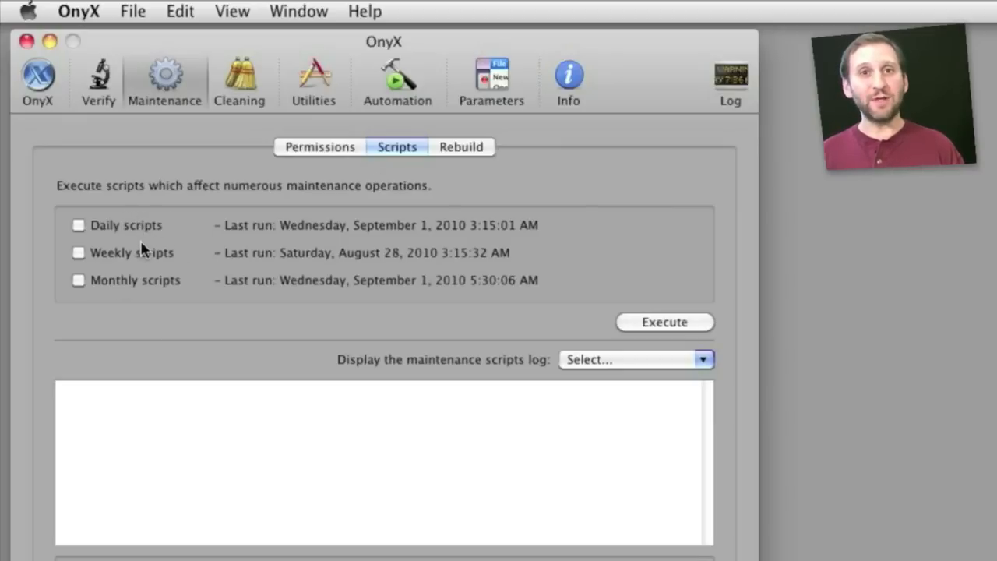
# Show the Rebuild maintenance options listing LaunchServices, Spotlight Index and Mail Envelope Index
pyautogui.click(461, 146)
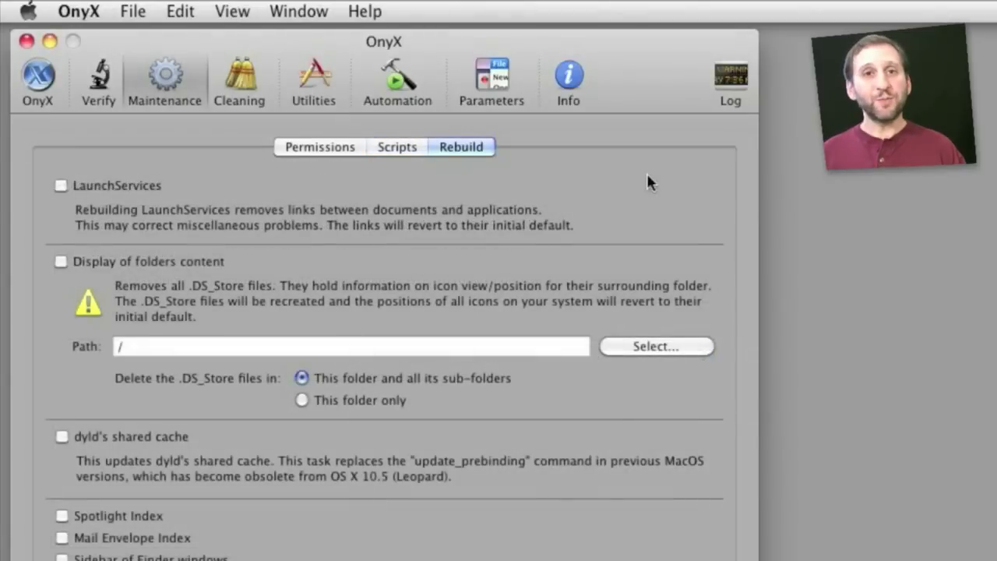
pyautogui.moveTo(237, 148)
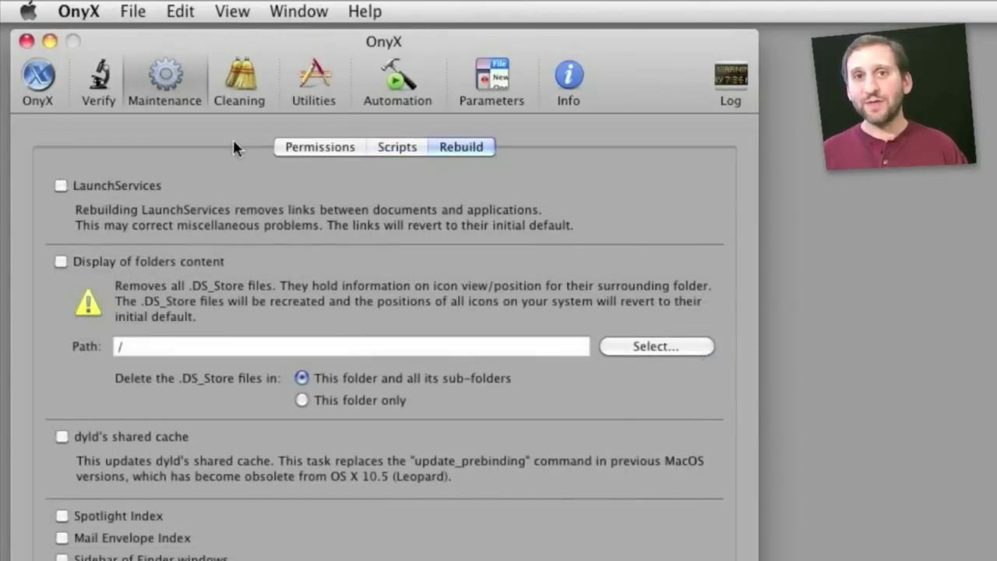
pyautogui.moveTo(286, 150)
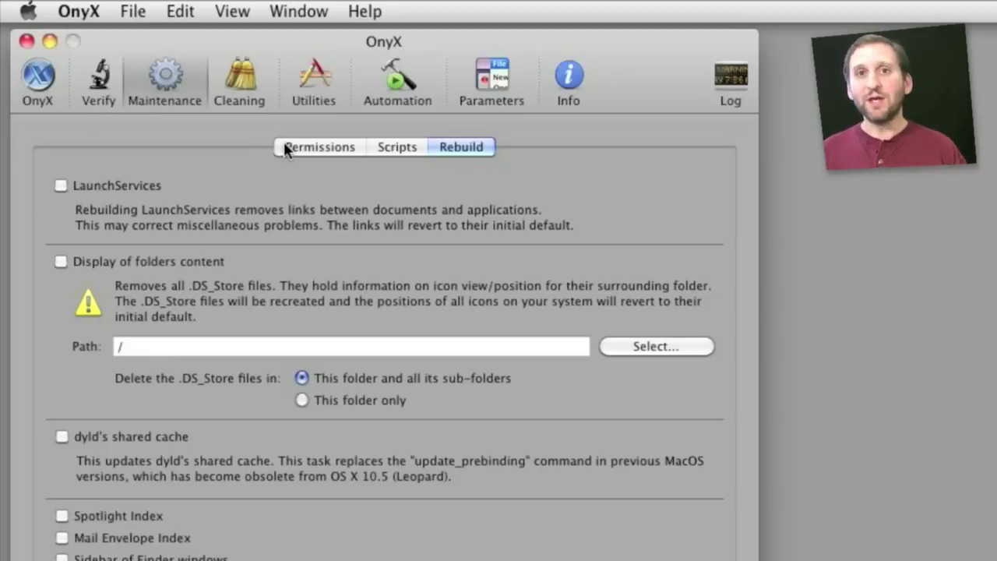
pyautogui.moveTo(242, 164)
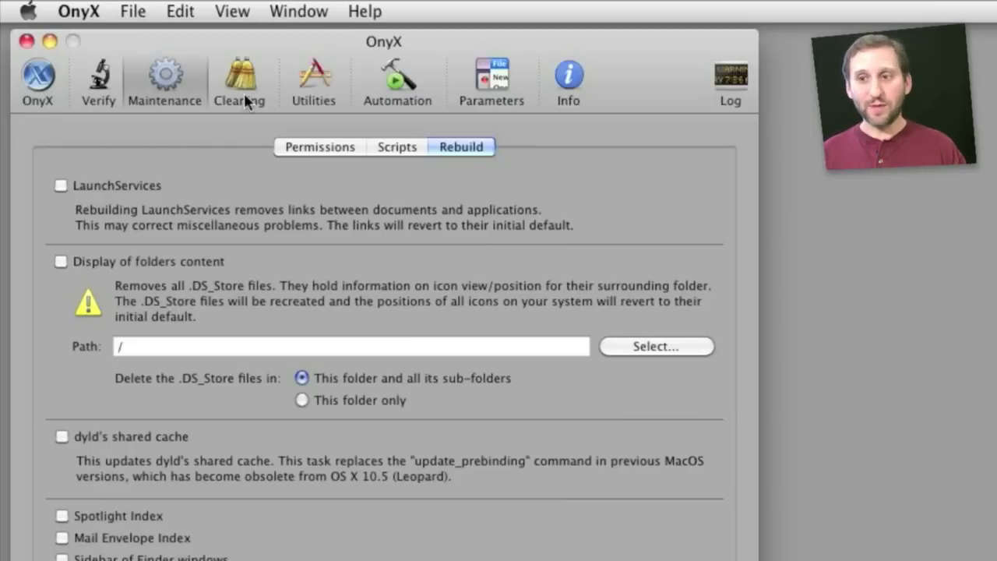
pyautogui.moveTo(319, 100)
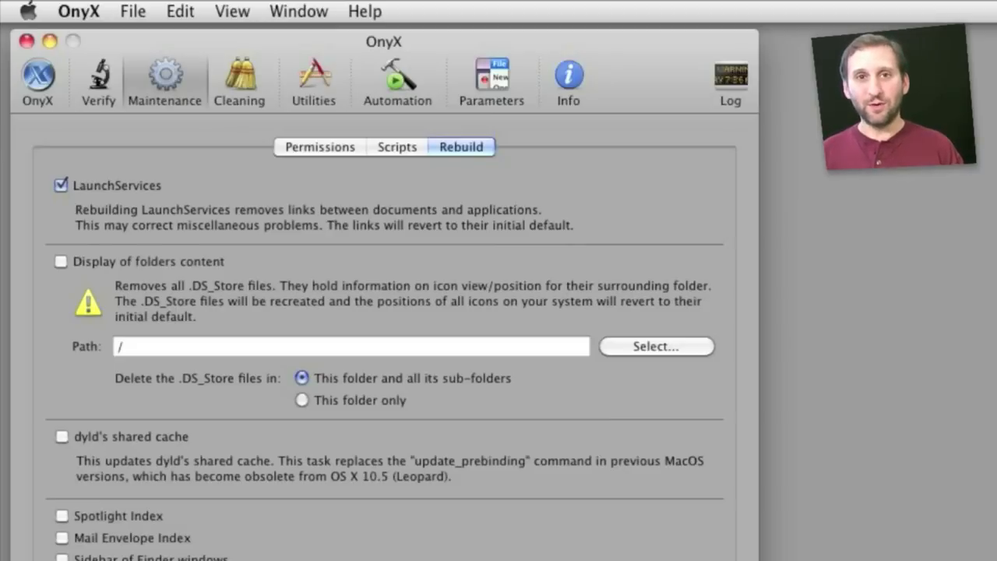
# Open Parameters and show the Finder settings with graphic effects enabled
pyautogui.click(491, 81)
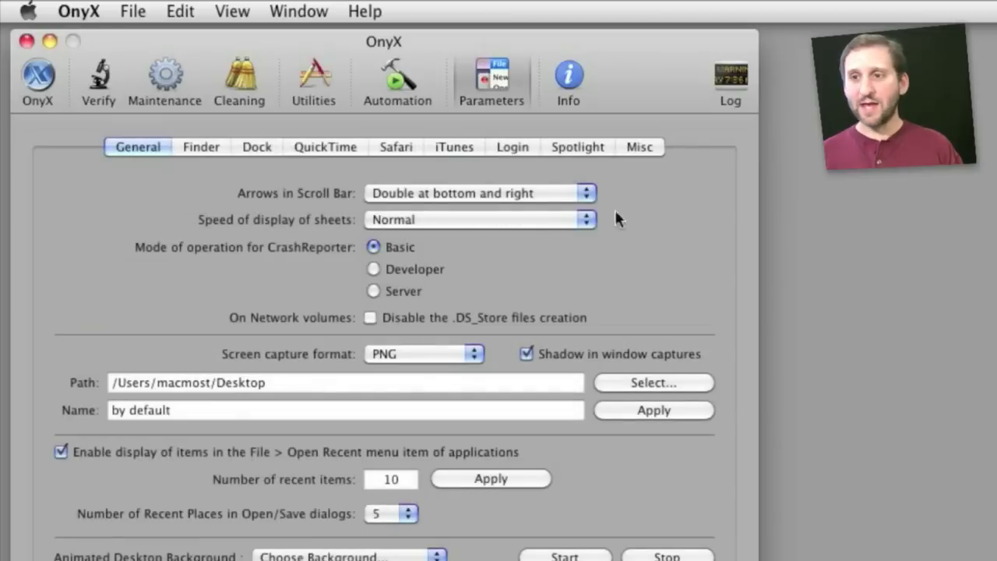
pyautogui.moveTo(331, 167)
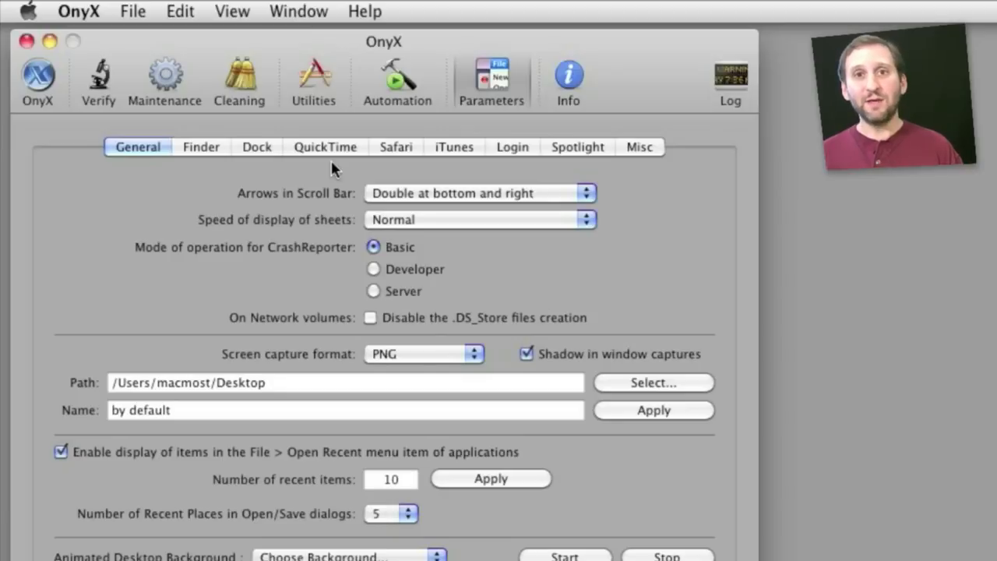
pyautogui.moveTo(176, 211)
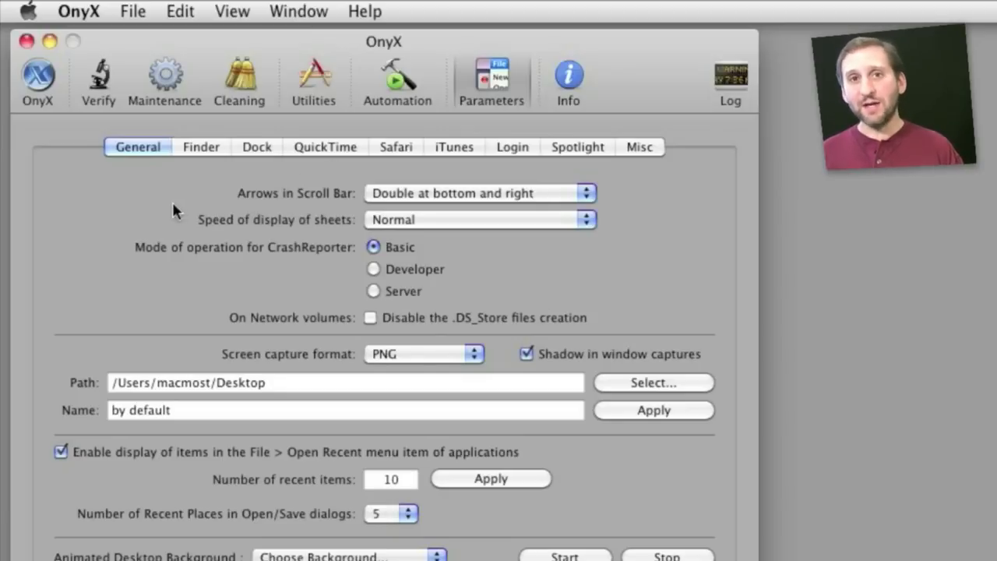
pyautogui.moveTo(256, 142)
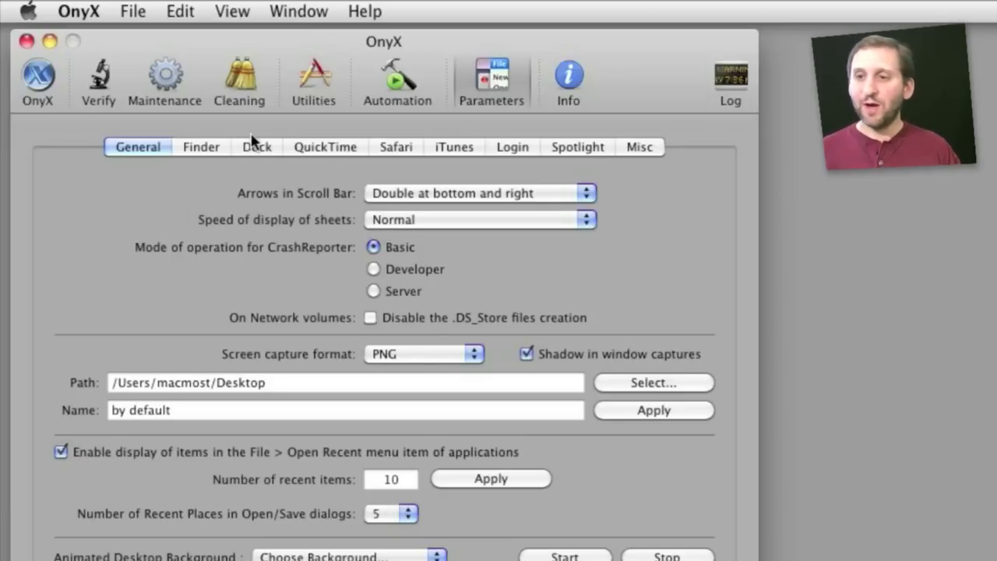
pyautogui.moveTo(208, 203)
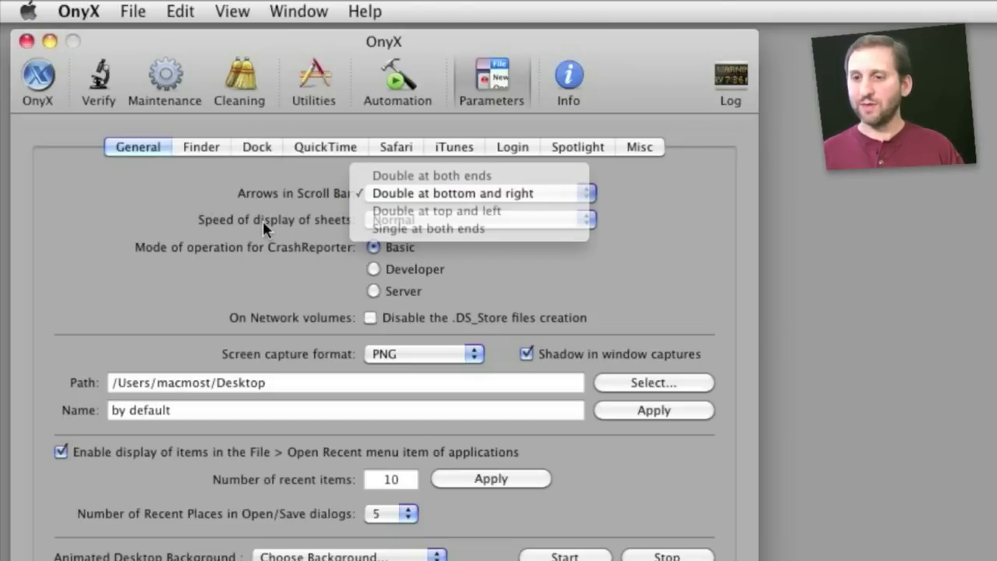
pyautogui.click(201, 147)
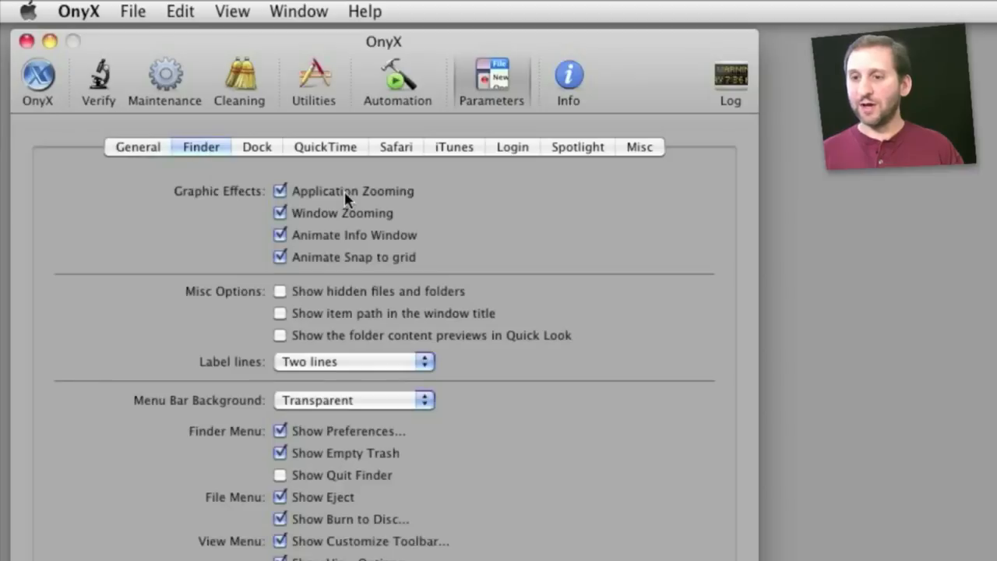
pyautogui.moveTo(335, 298)
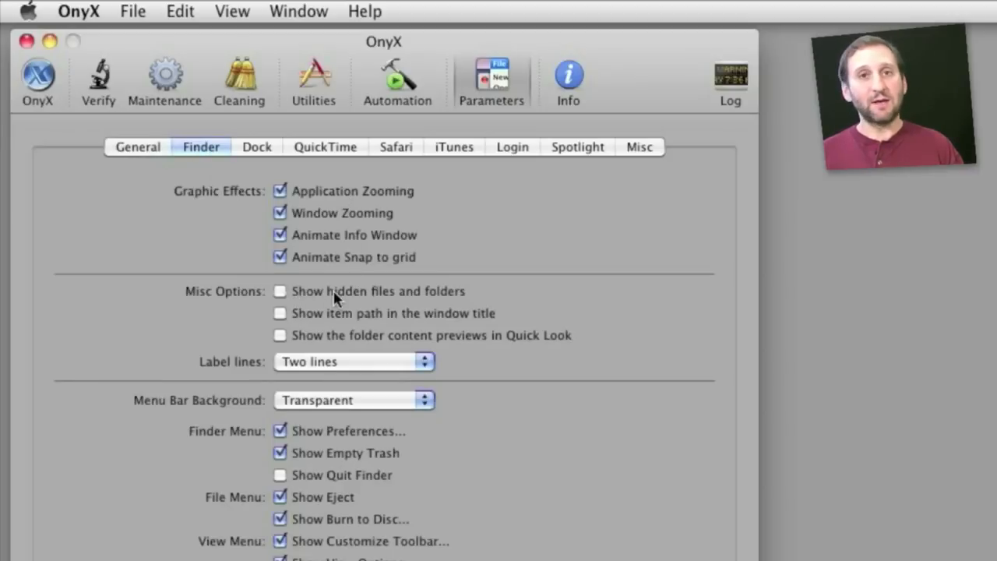
pyautogui.moveTo(420, 326)
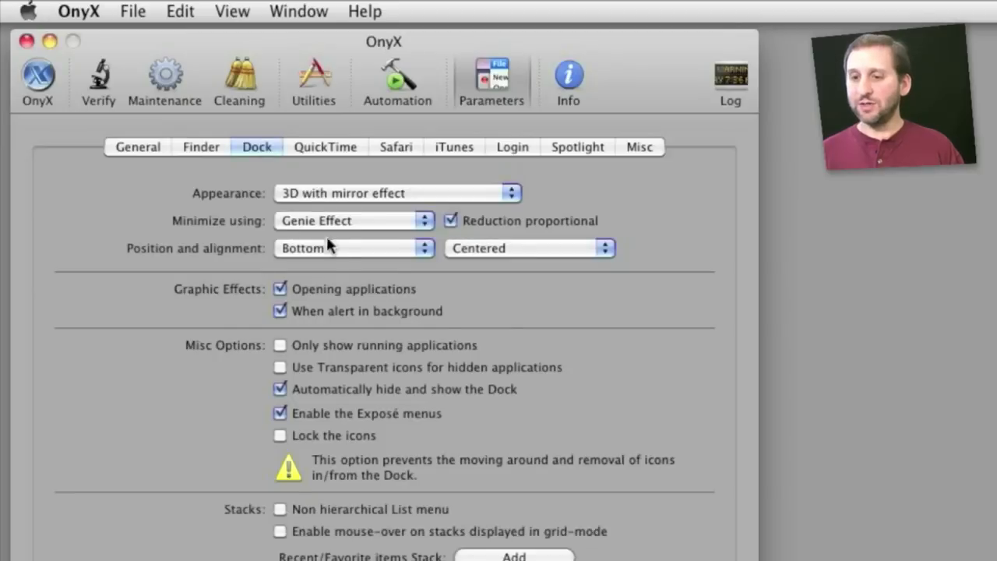
pyautogui.moveTo(337, 345)
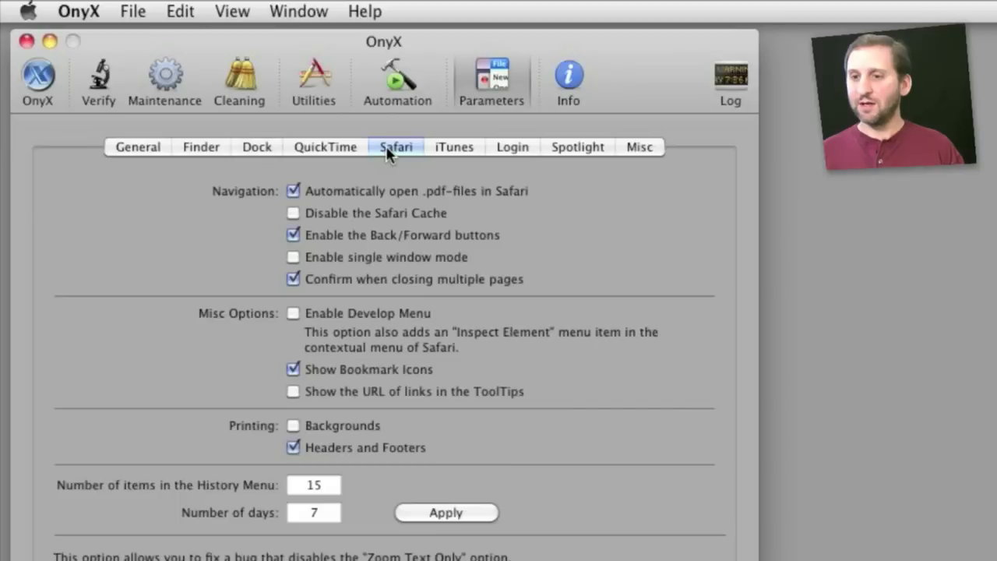
pyautogui.moveTo(339, 373)
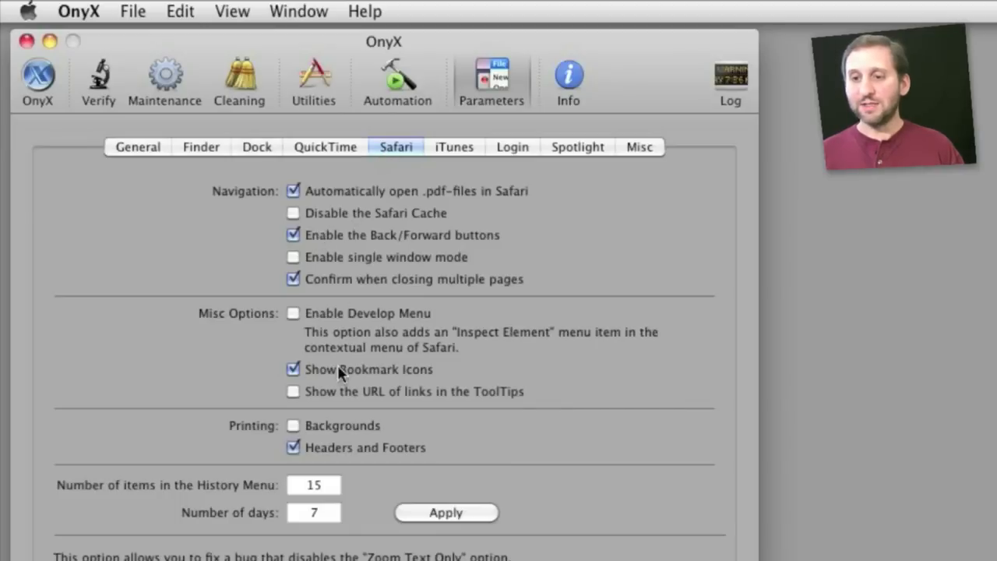
# Review the iTunes, Login and Misc parameter panes, then show Maintenance Permissions
pyautogui.click(453, 147)
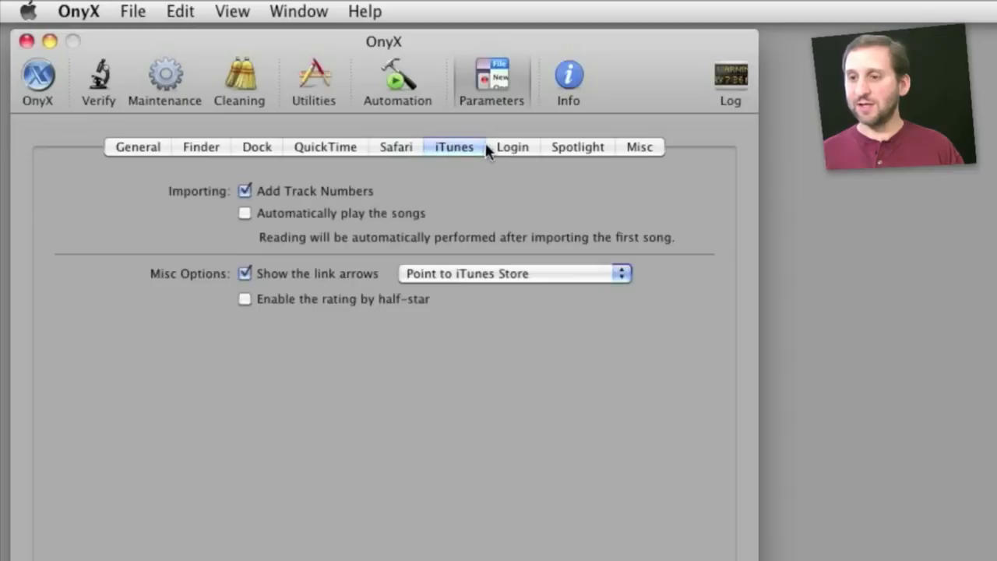
pyautogui.click(512, 146)
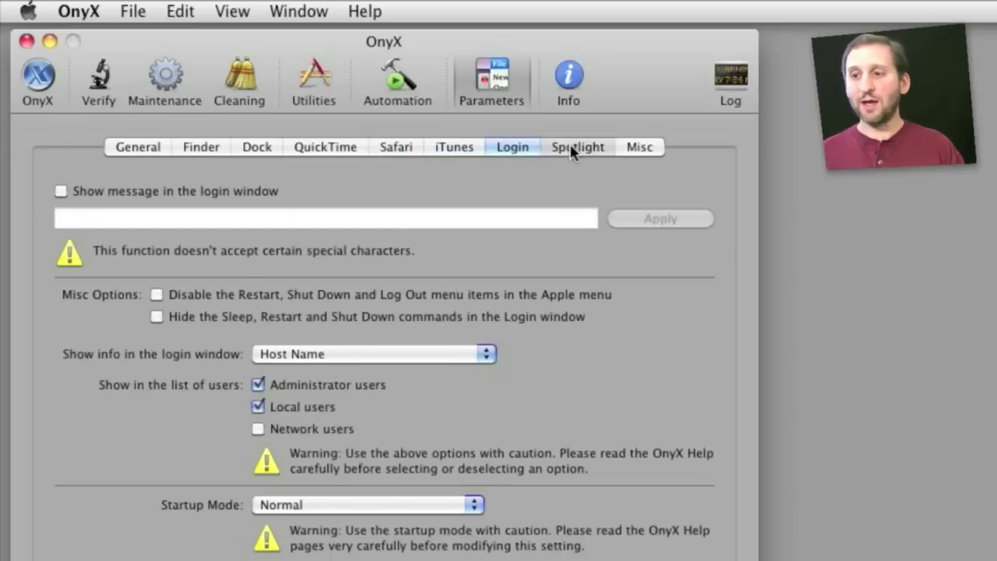
pyautogui.click(639, 146)
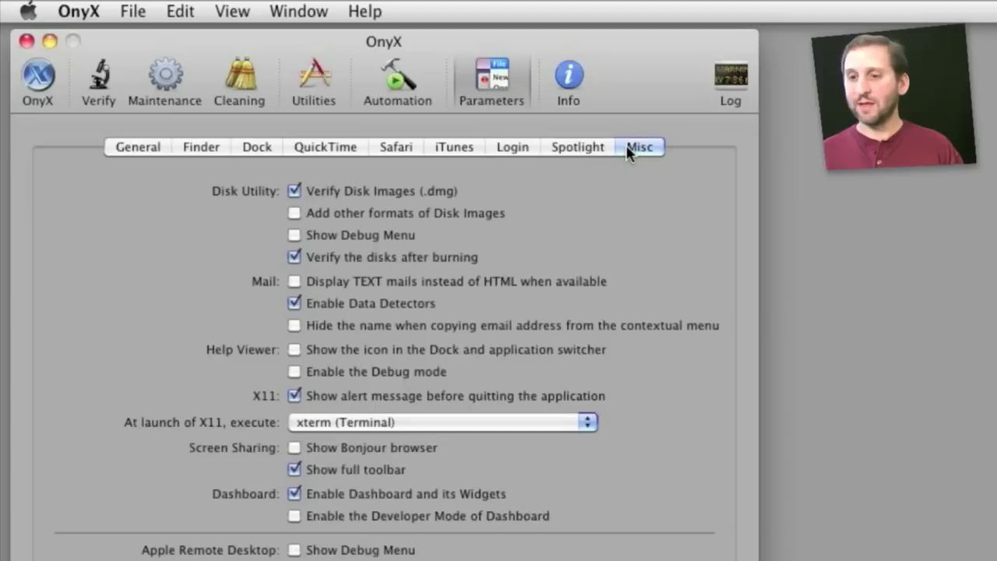
pyautogui.moveTo(487, 388)
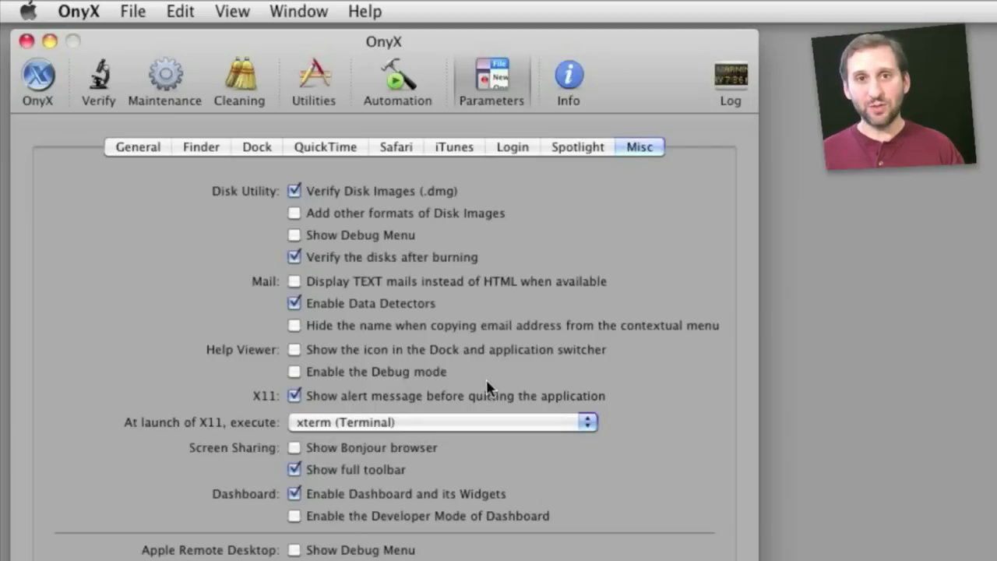
pyautogui.click(164, 78)
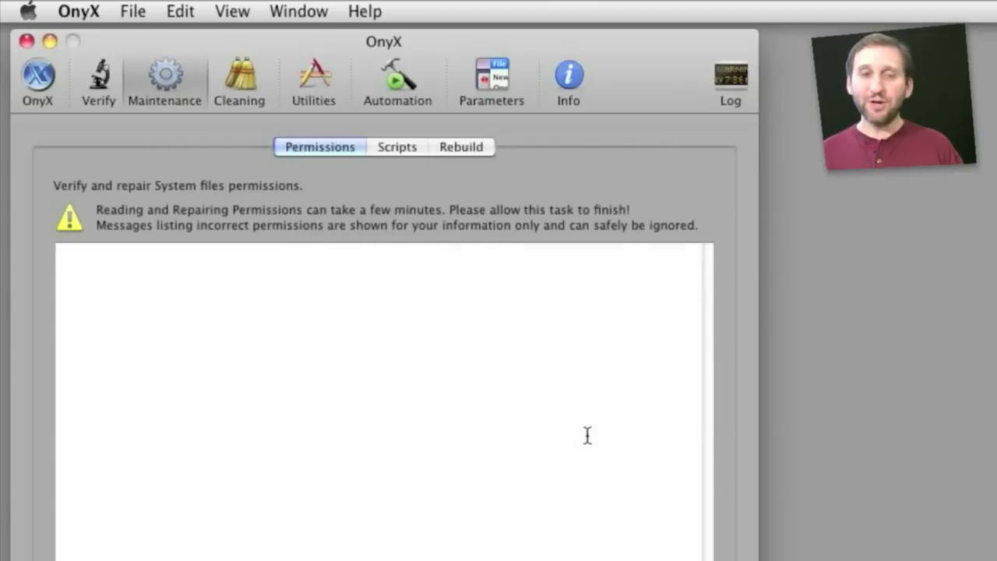
pyautogui.moveTo(338, 319)
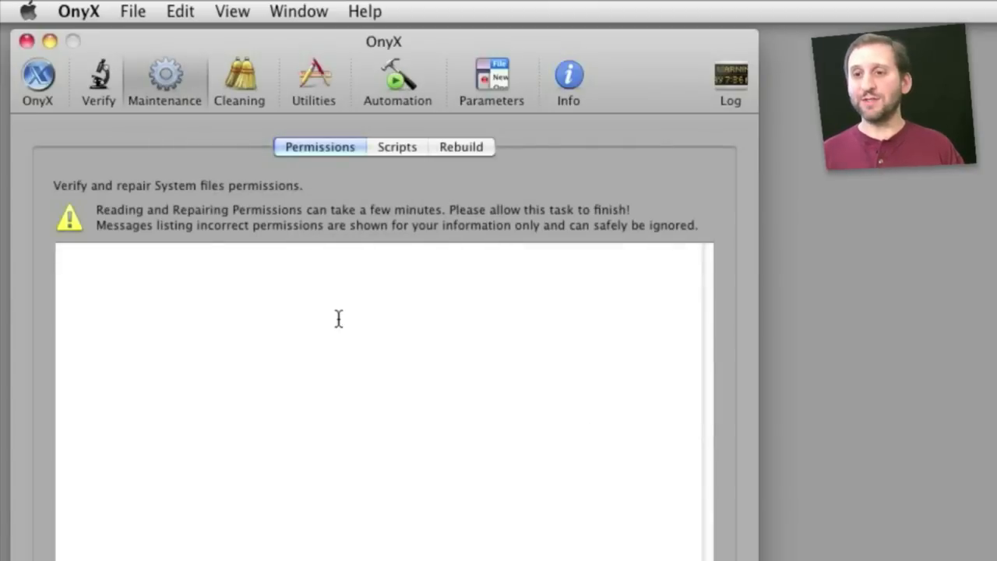
pyautogui.moveTo(246, 174)
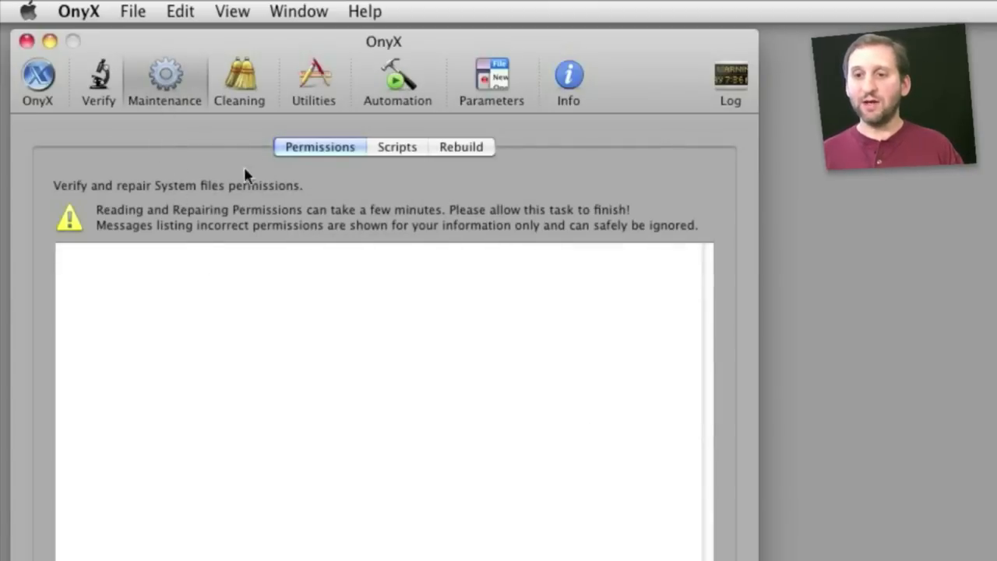
pyautogui.moveTo(201, 193)
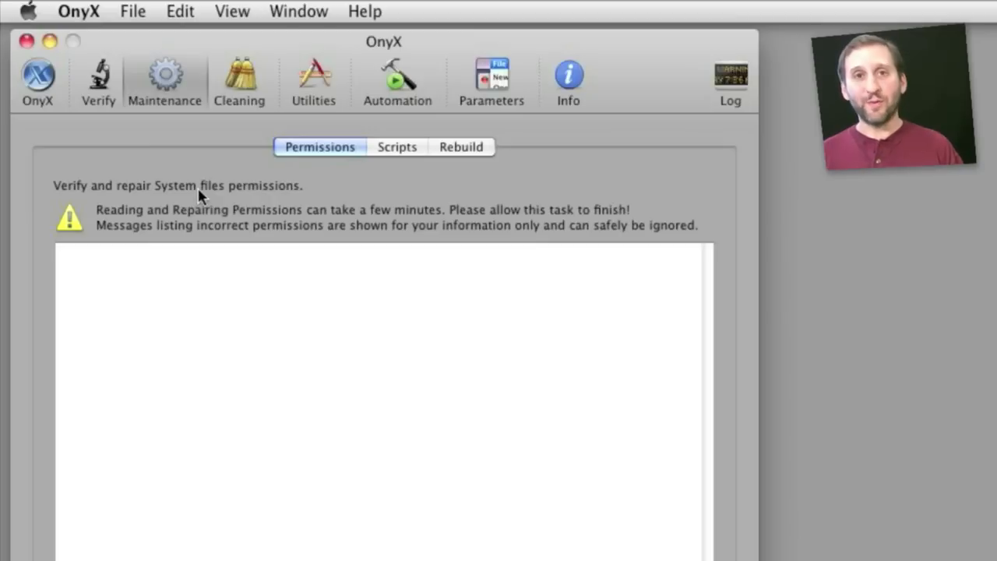